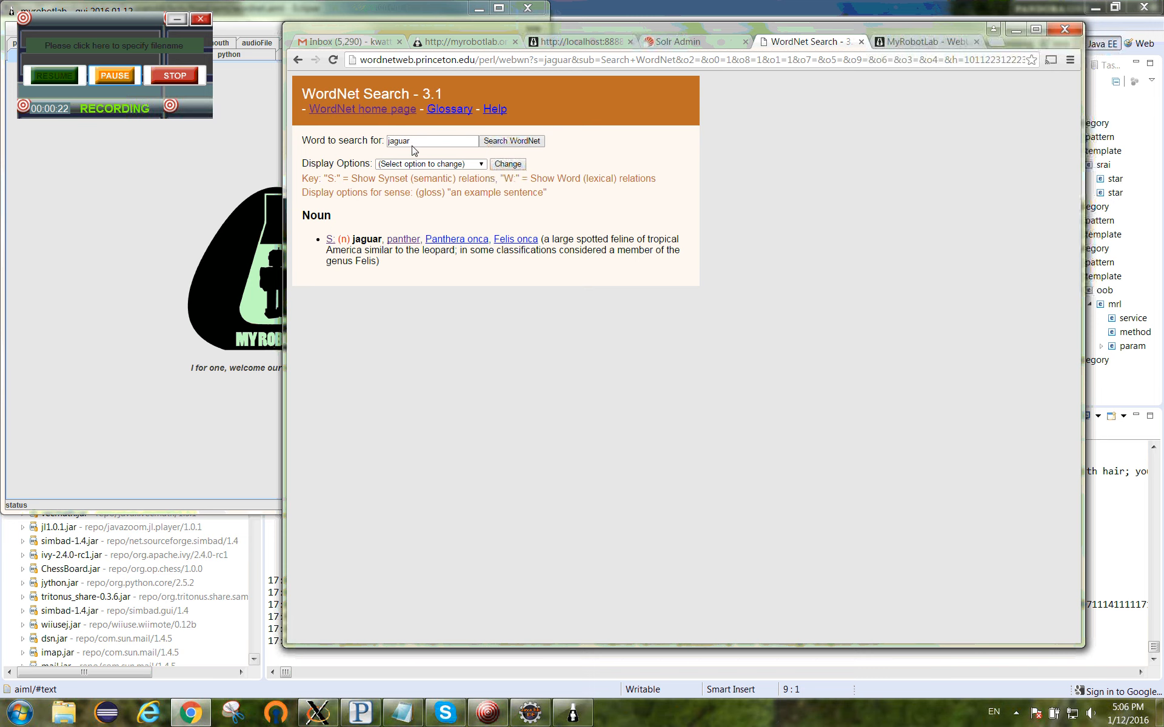
# Step: Display jaguar's full inherited hypernym chain in WordNet Search and scroll through it
pyautogui.doubleClick(365, 239)
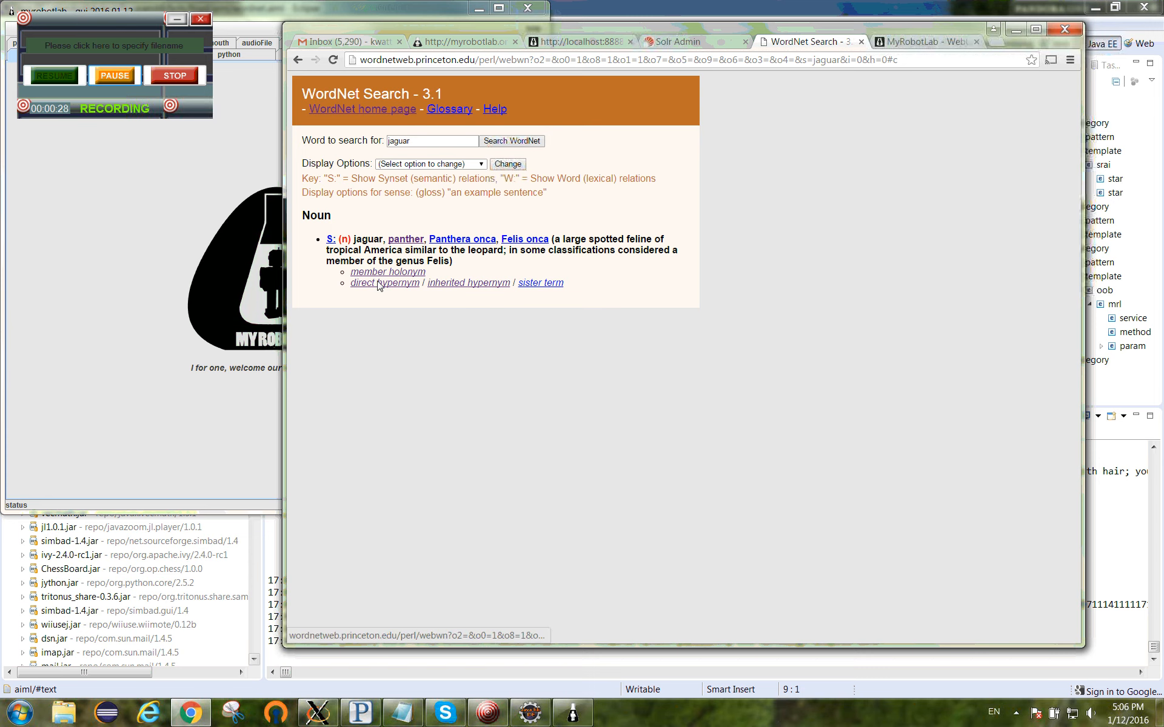
pyautogui.click(384, 284)
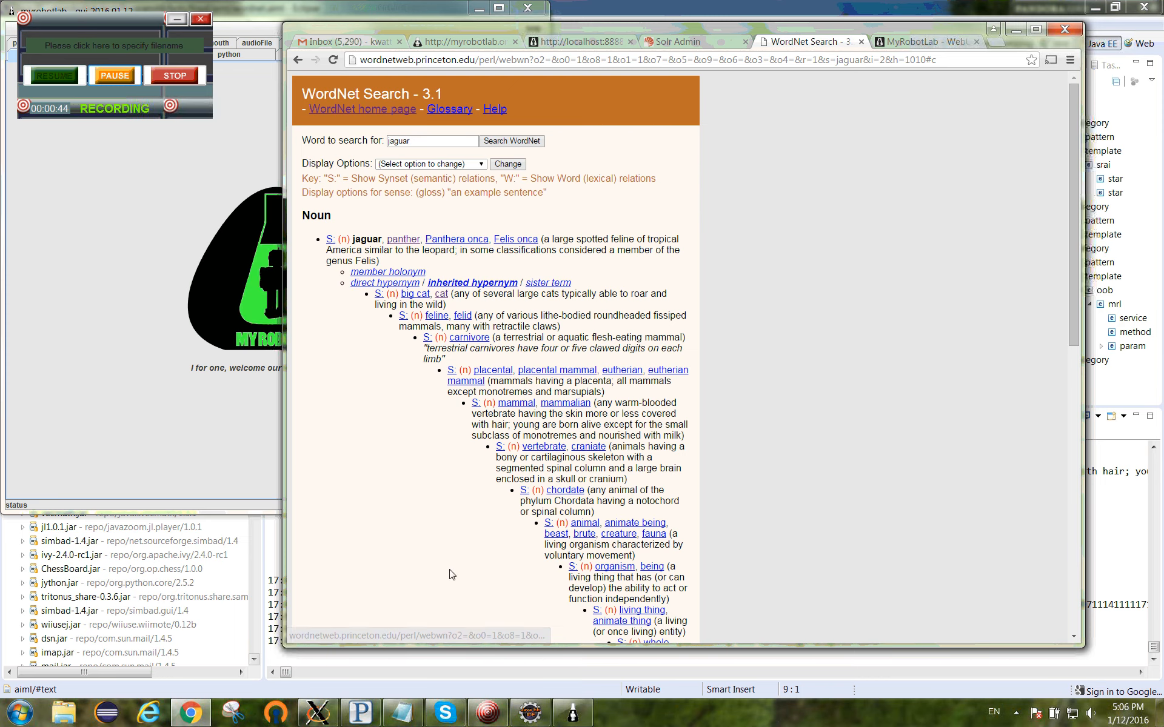
pyautogui.scroll(-3)
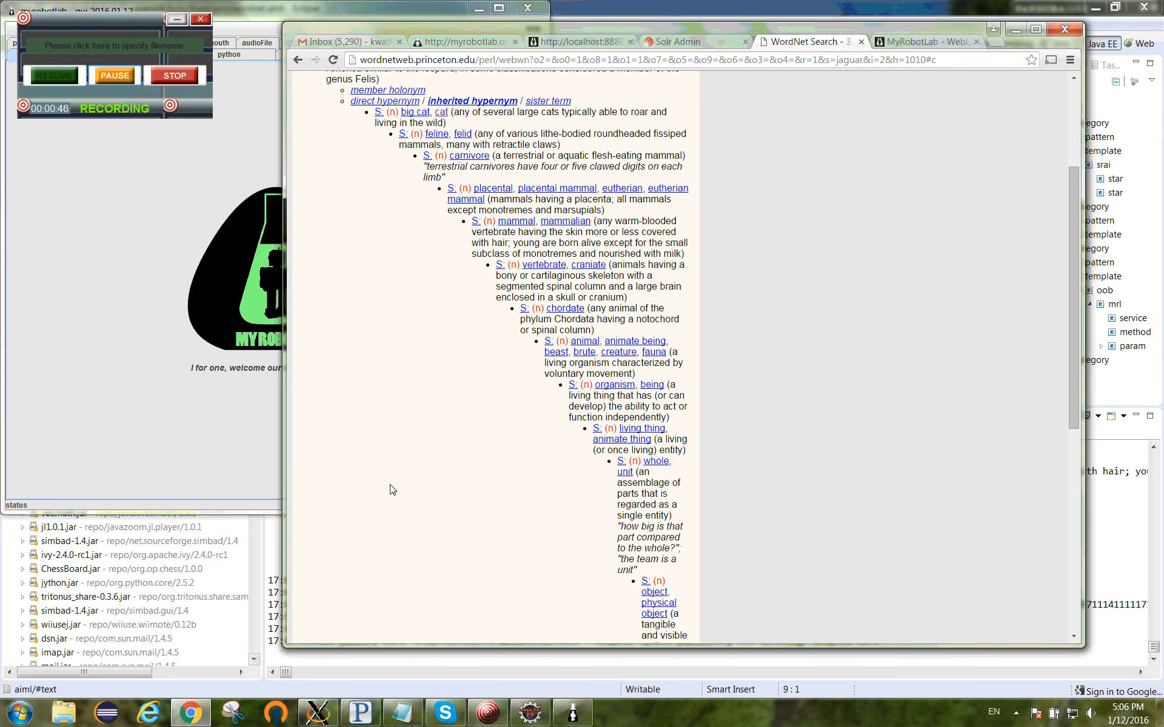
pyautogui.scroll(3)
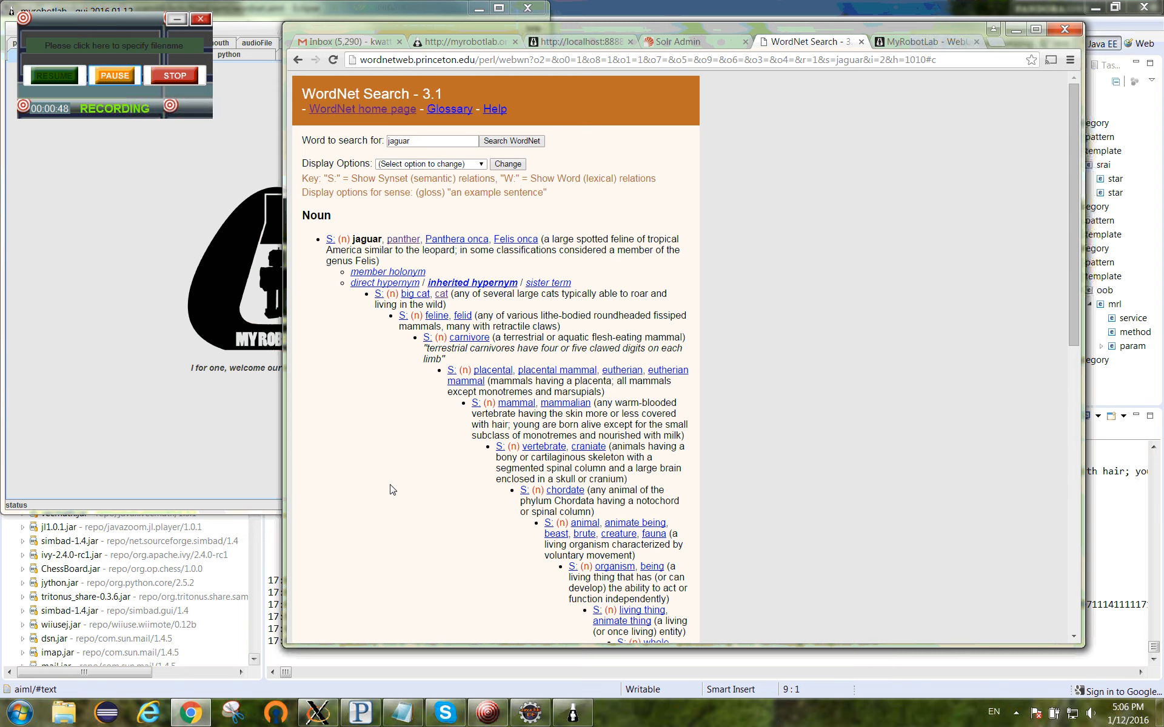
pyautogui.click(692, 41)
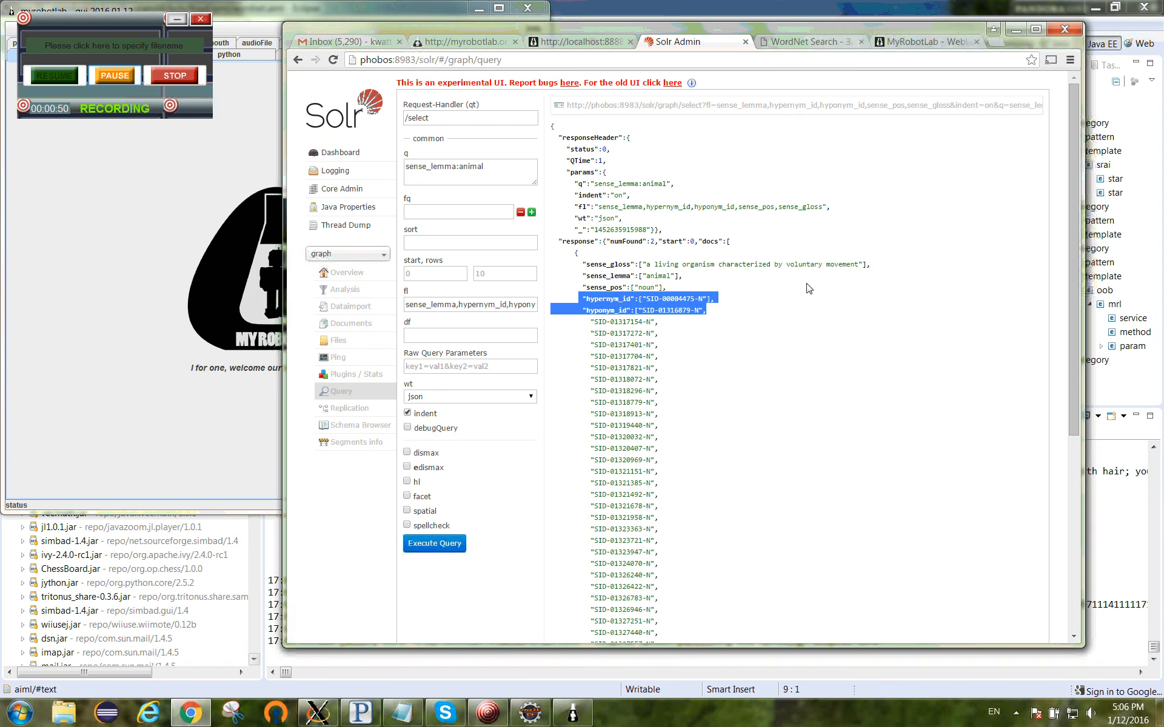
# Step: Query Solr for 'puma' instead of 'animal' to get its noun sense and hypernym ID
pyautogui.doubleClick(469, 167)
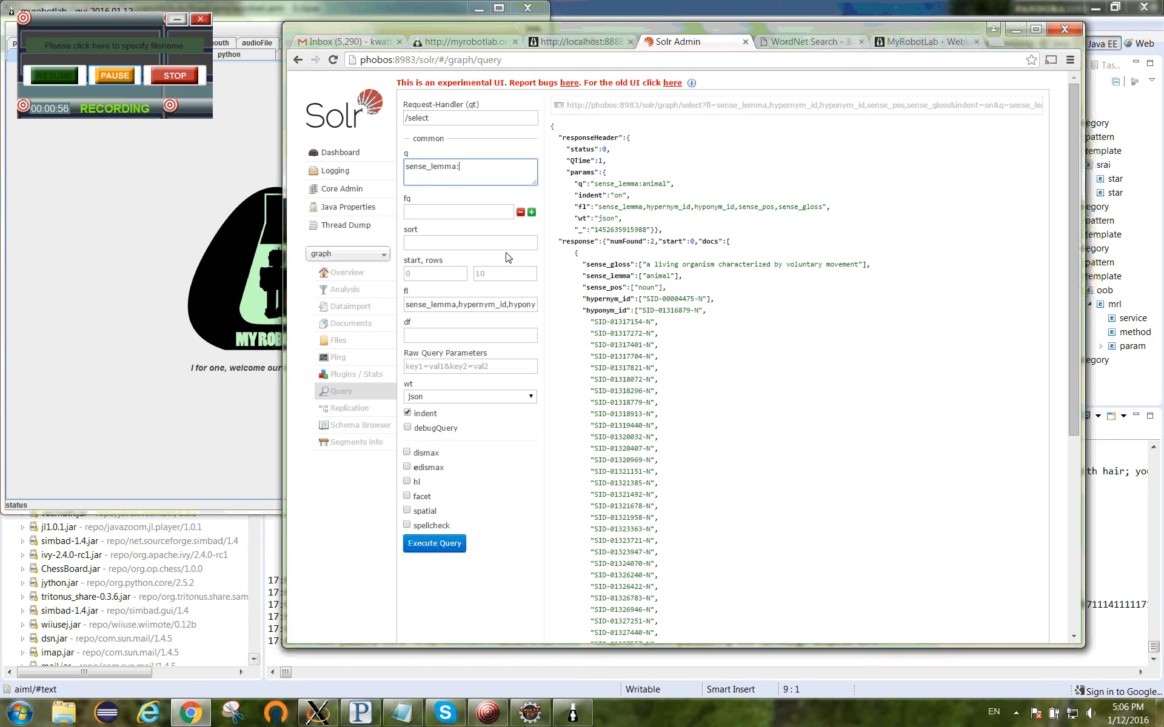
pyautogui.write('puma')
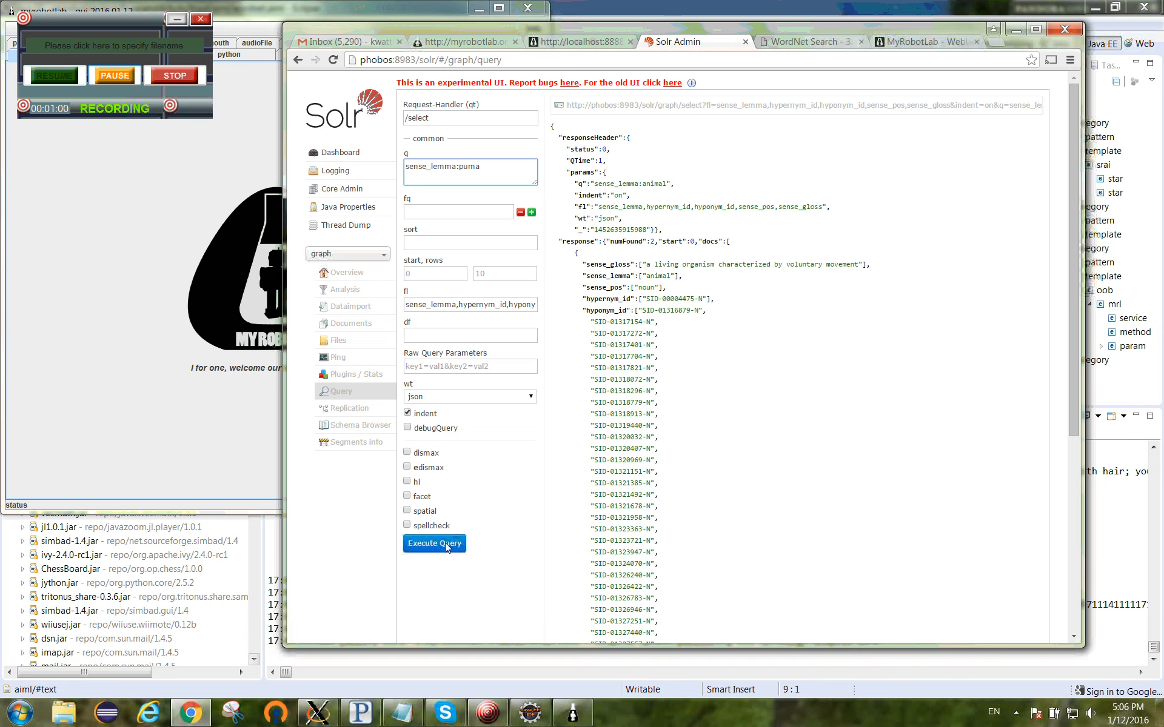
pyautogui.click(434, 543)
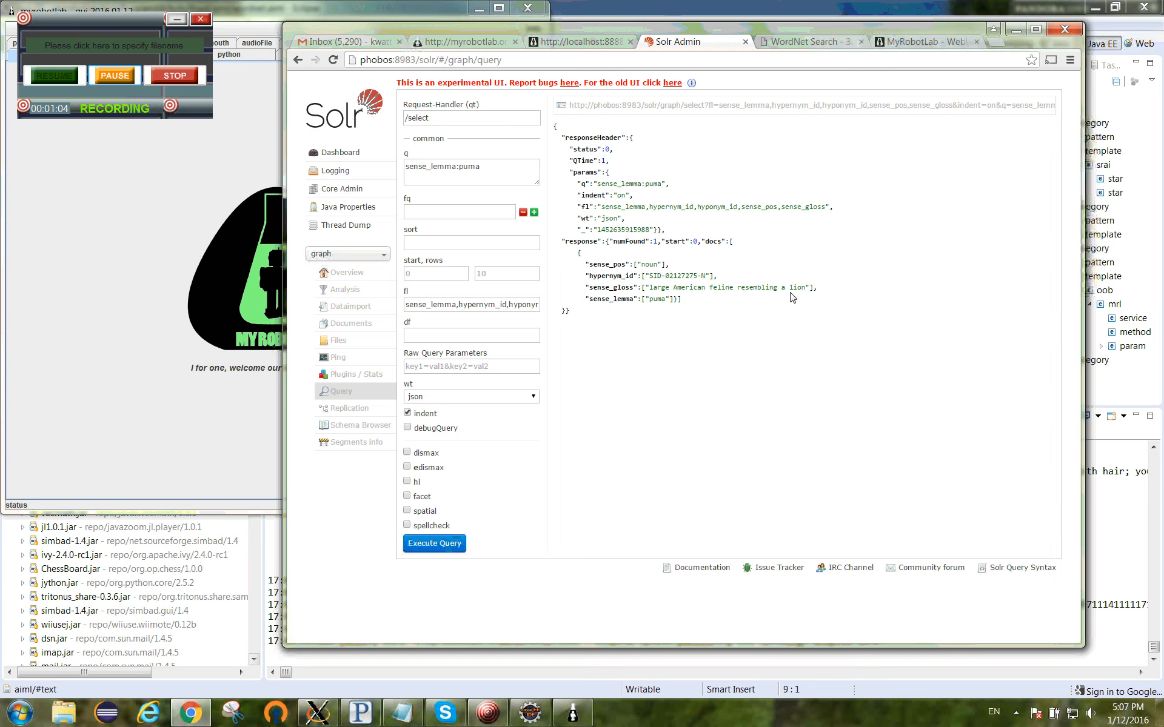
pyautogui.moveTo(661, 306)
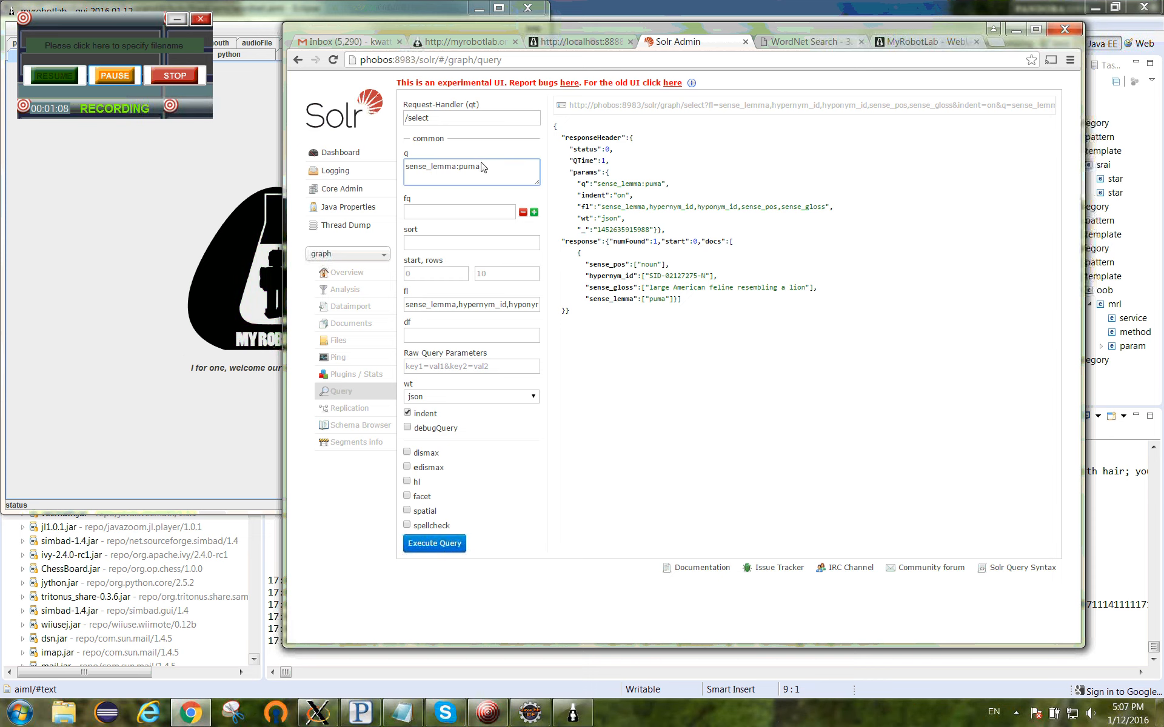
pyautogui.click(925, 43)
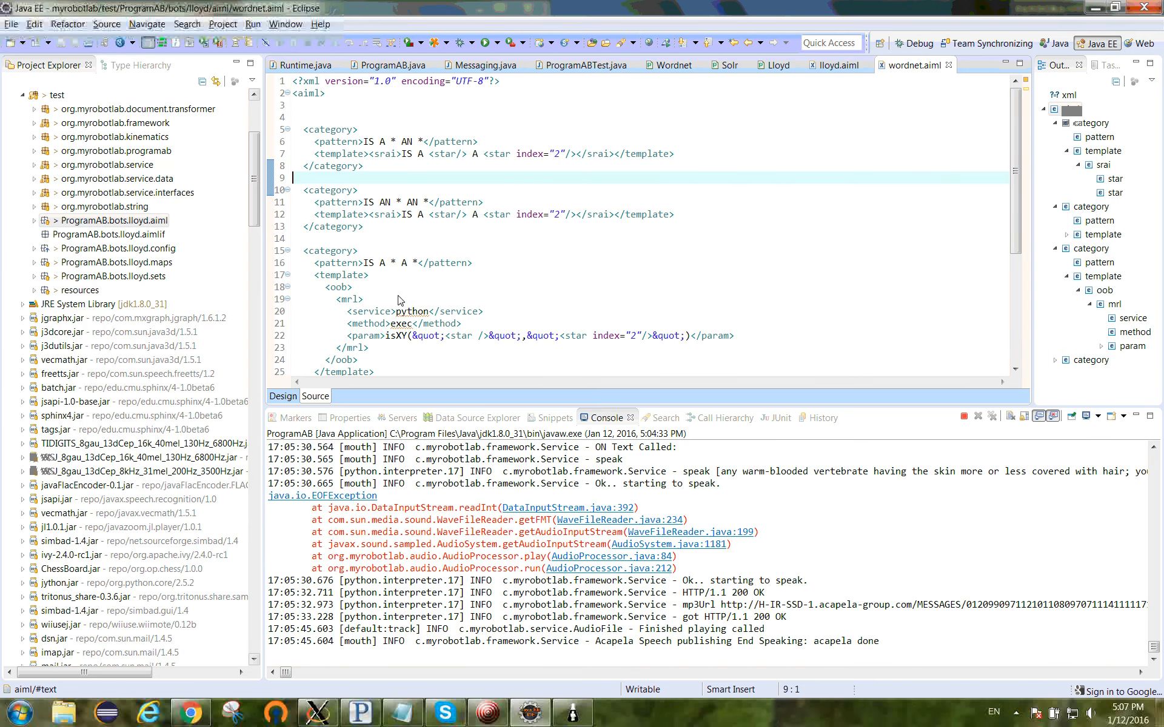
# Step: Inspect the wordnet.aiml IS A * A * rule whose oob exec block calls isXY
pyautogui.doubleClick(375, 226)
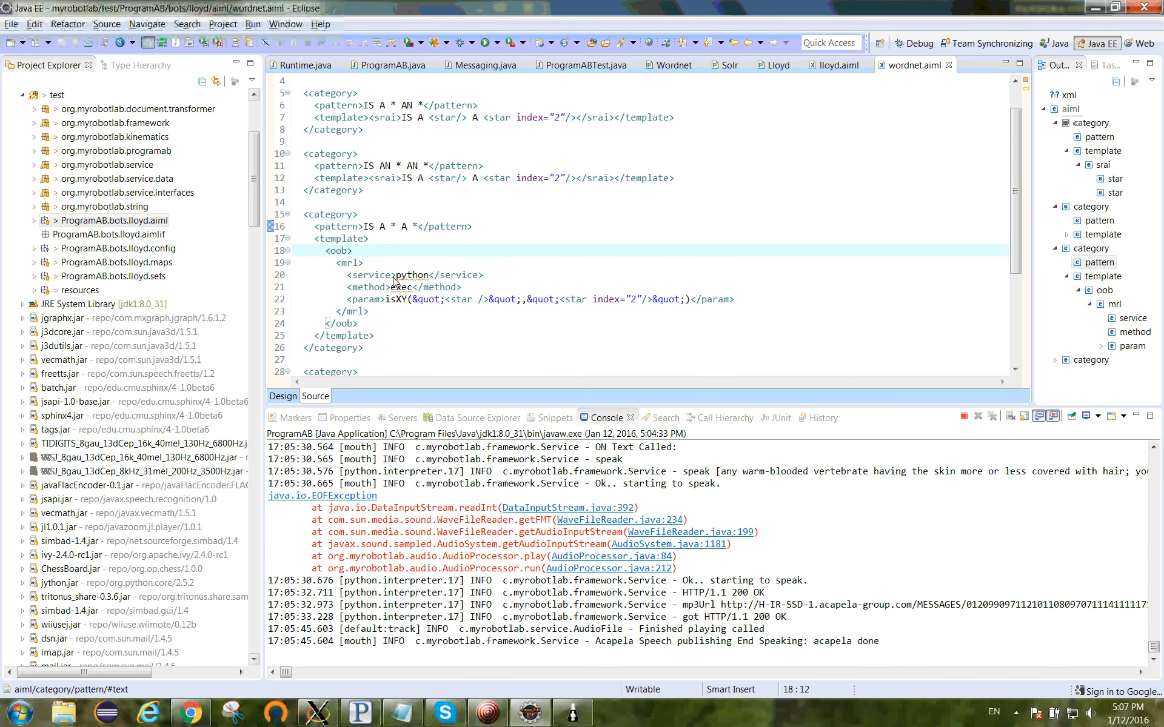
pyautogui.doubleClick(397, 299)
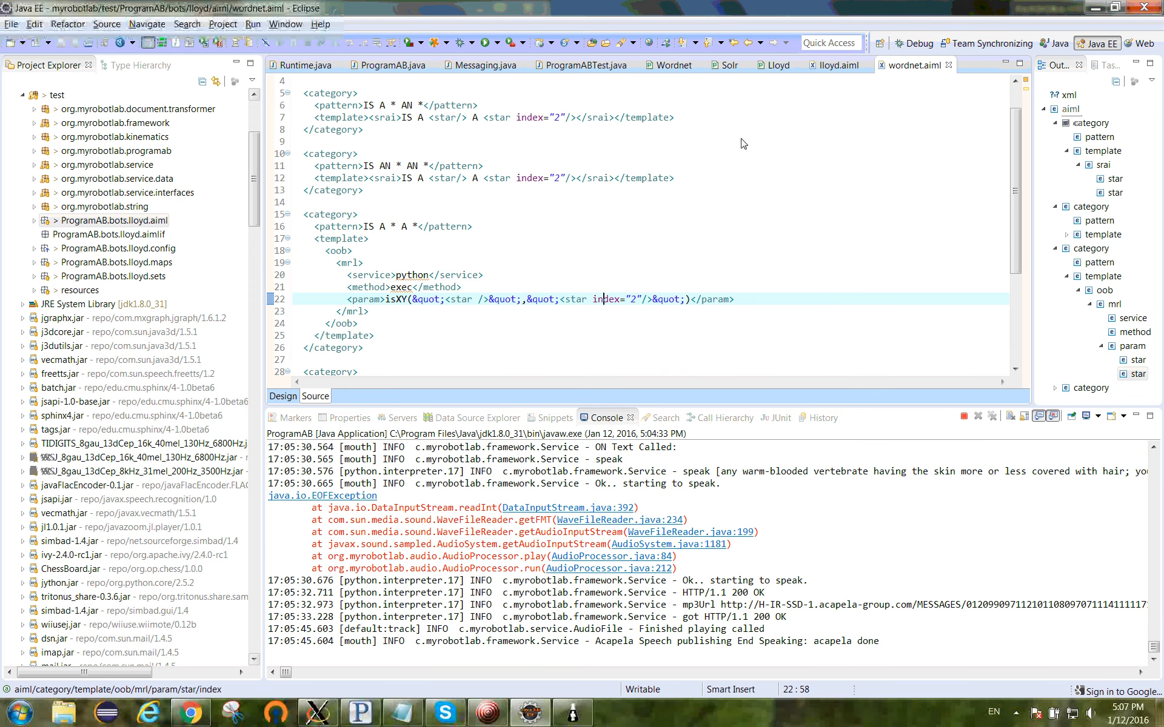
pyautogui.click(669, 65)
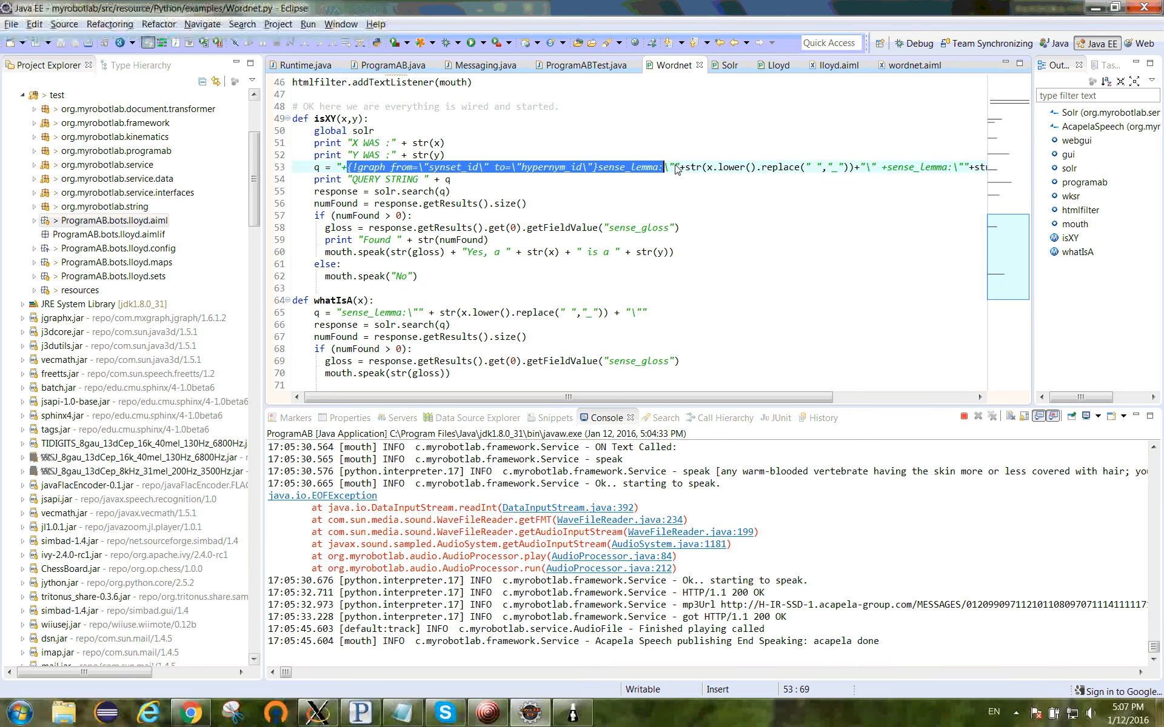
# Step: Examine the Solr graph query string inside the Wordnet script's isXY function
pyautogui.click(440, 191)
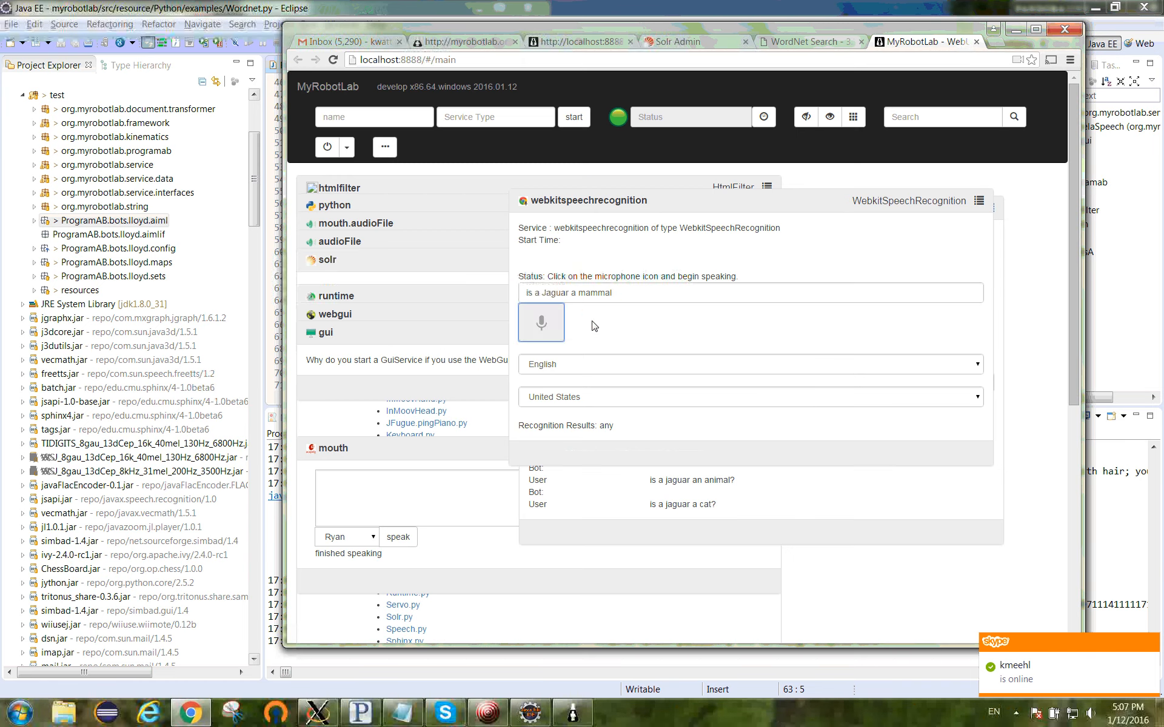
# Step: Clear the old recognized text, then speak 'is a puma a cat' and 'is a puma an animal'
pyautogui.click(541, 322)
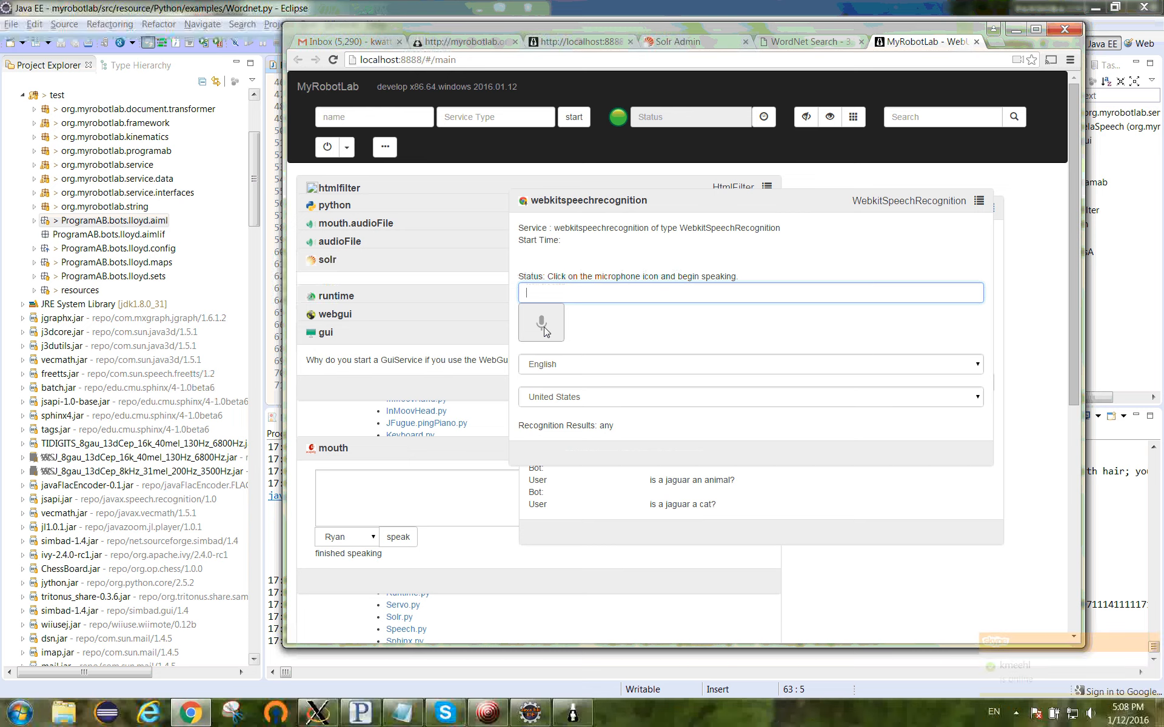
pyautogui.click(541, 322)
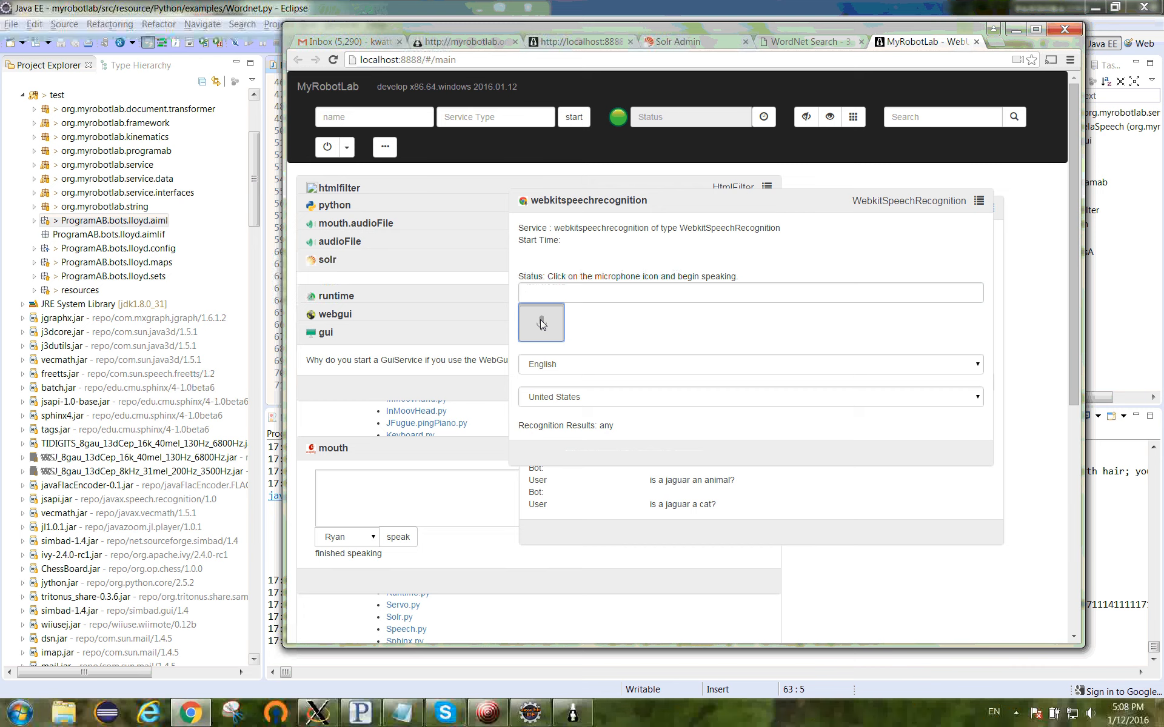
pyautogui.click(540, 321)
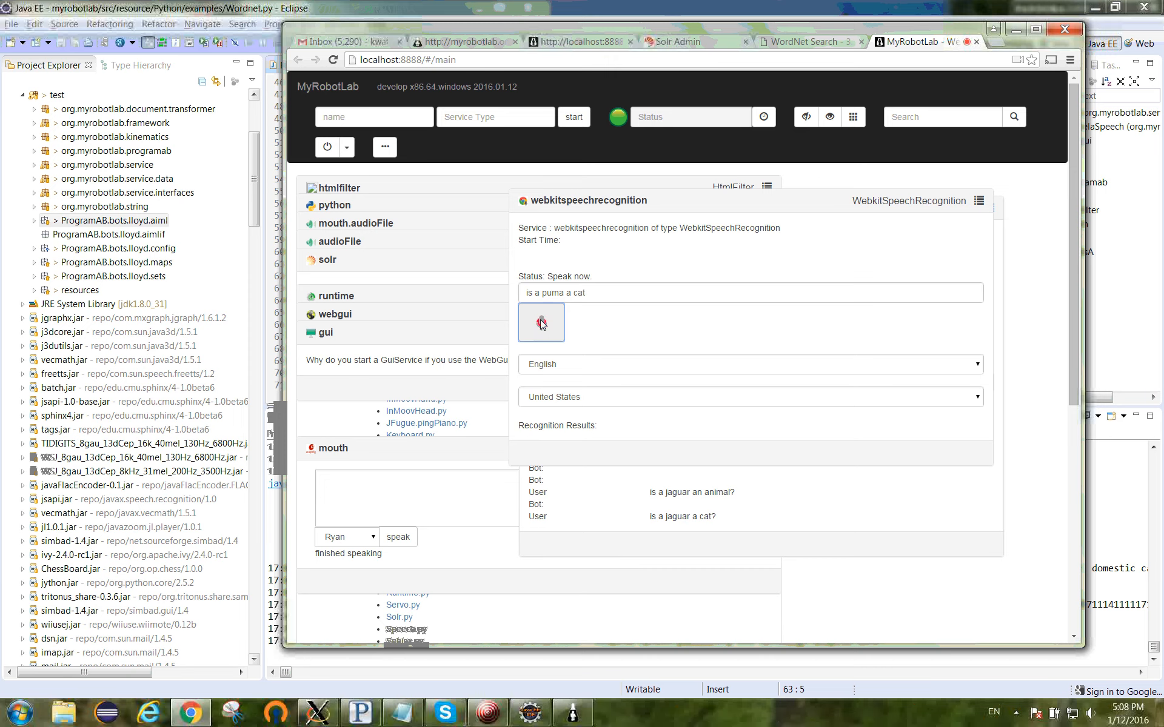
pyautogui.click(541, 322)
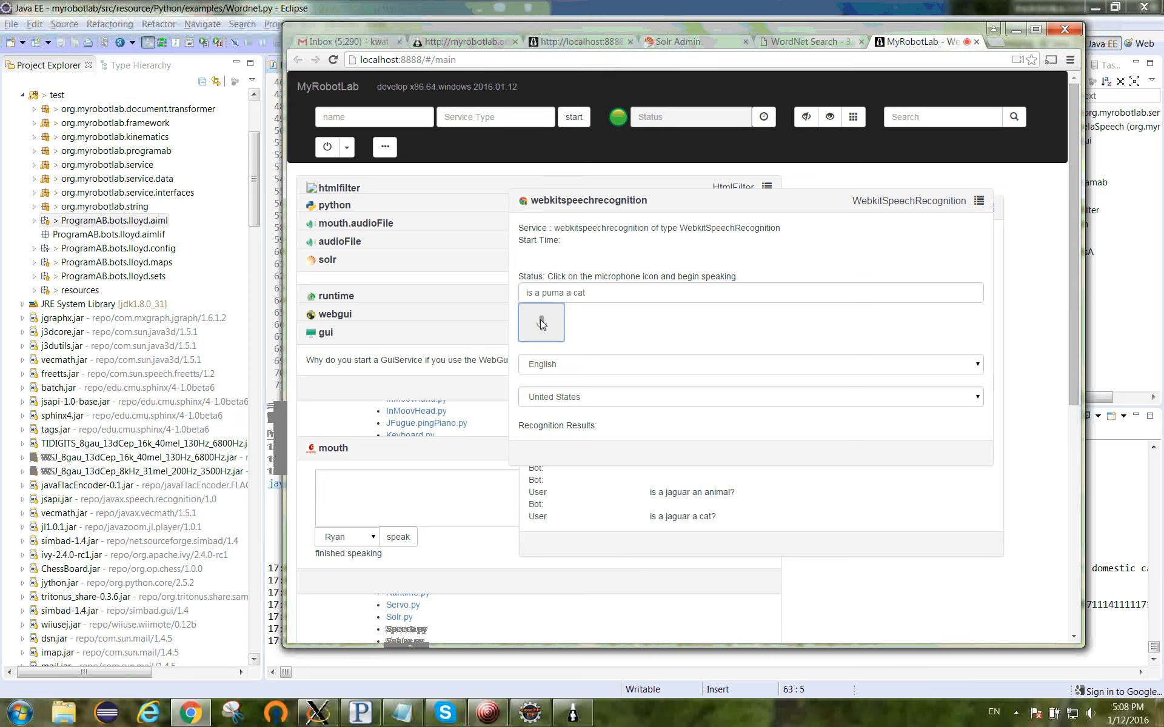
pyautogui.click(540, 322)
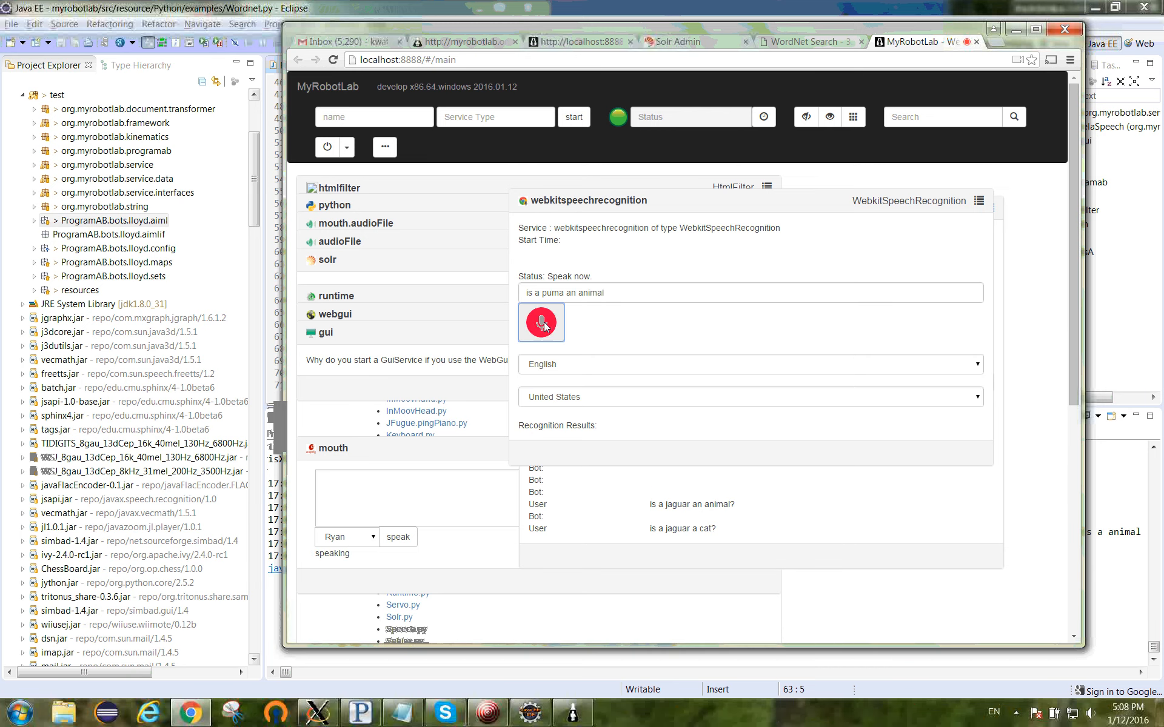
pyautogui.click(541, 322)
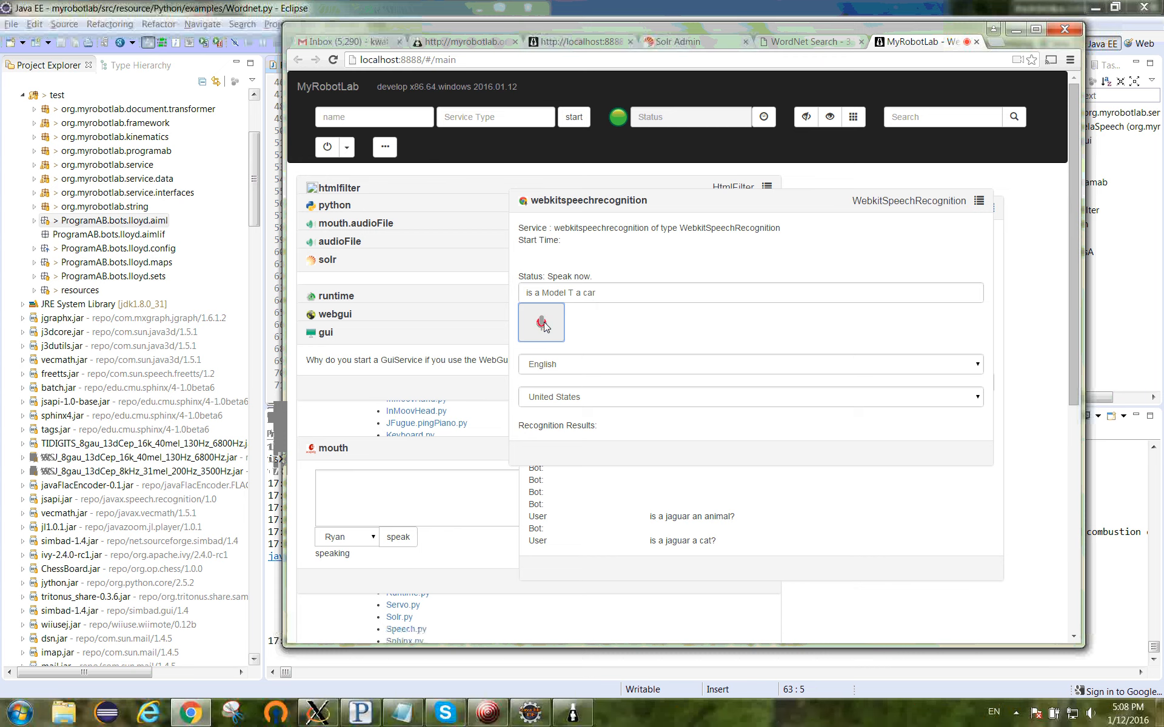
# Step: Speak 'is a Model T a car' and stop listening once the reply is spoken
pyautogui.click(540, 322)
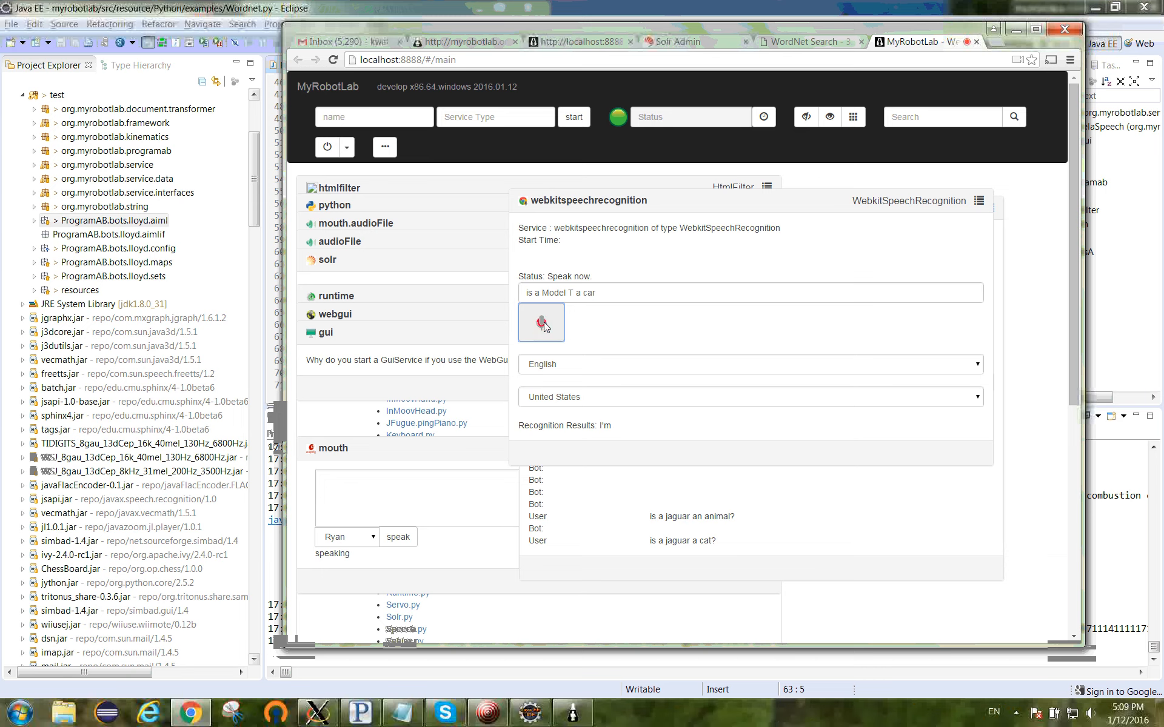
pyautogui.click(541, 322)
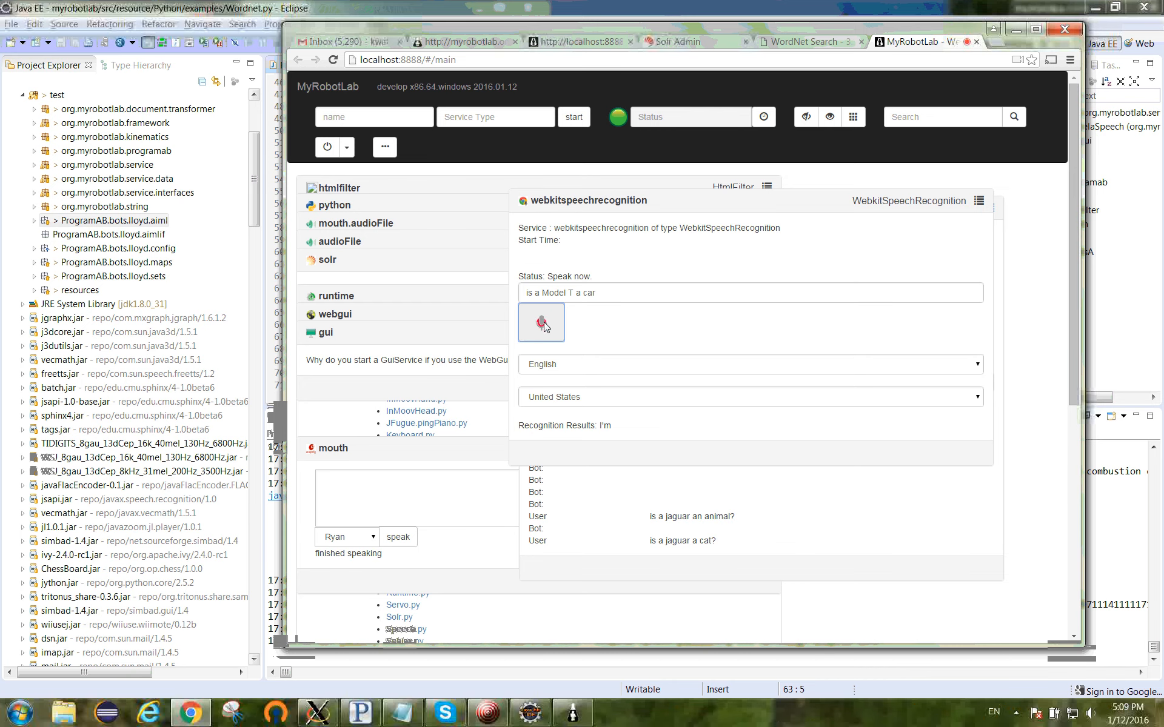
pyautogui.click(542, 322)
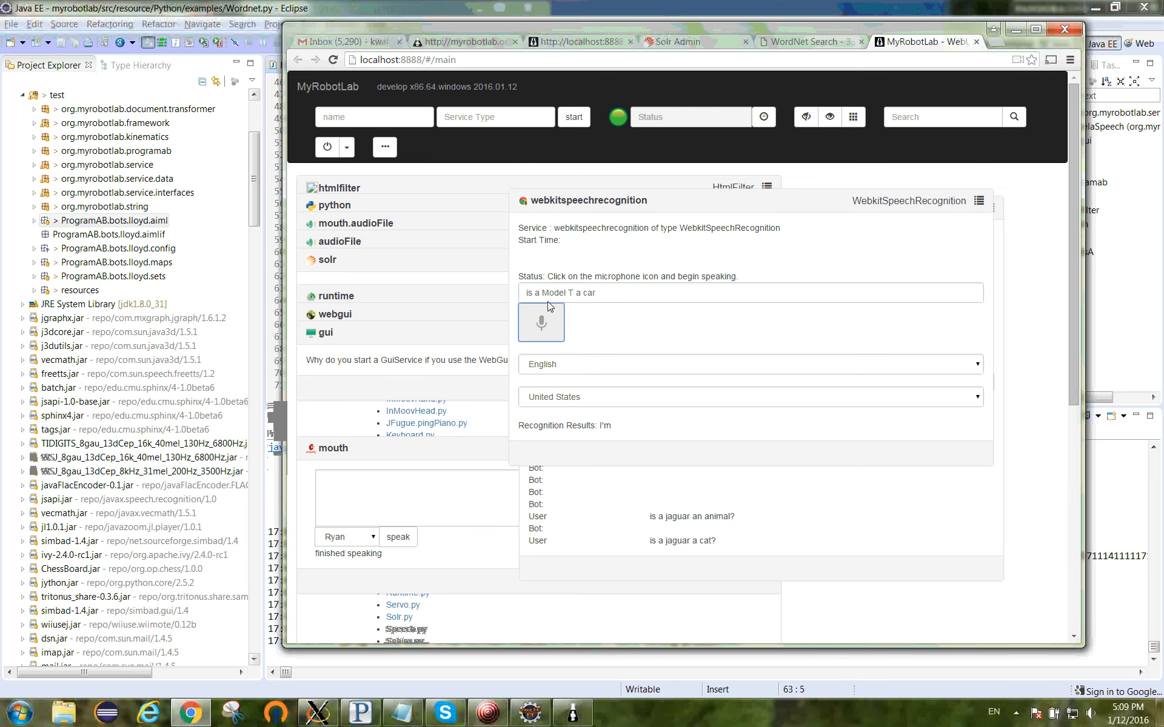
pyautogui.moveTo(632, 291)
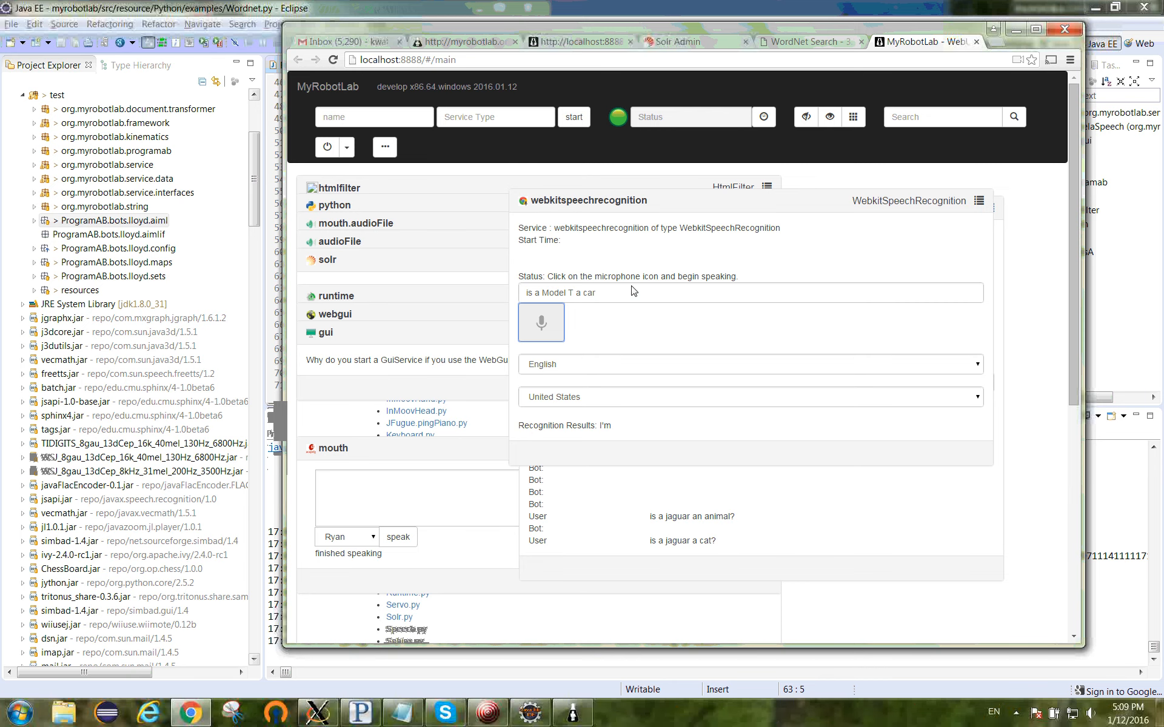